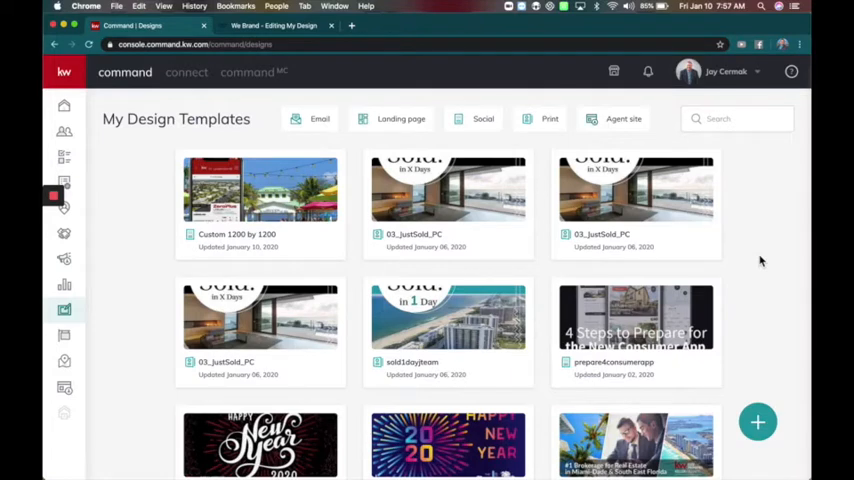
pyautogui.moveTo(738, 251)
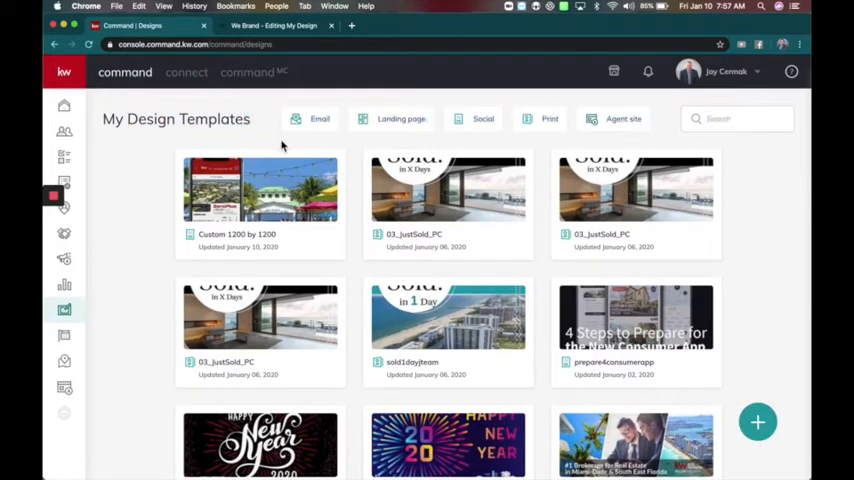
# - Create a new Social design from KW Command, opening the design template library
pyautogui.scroll(-3)
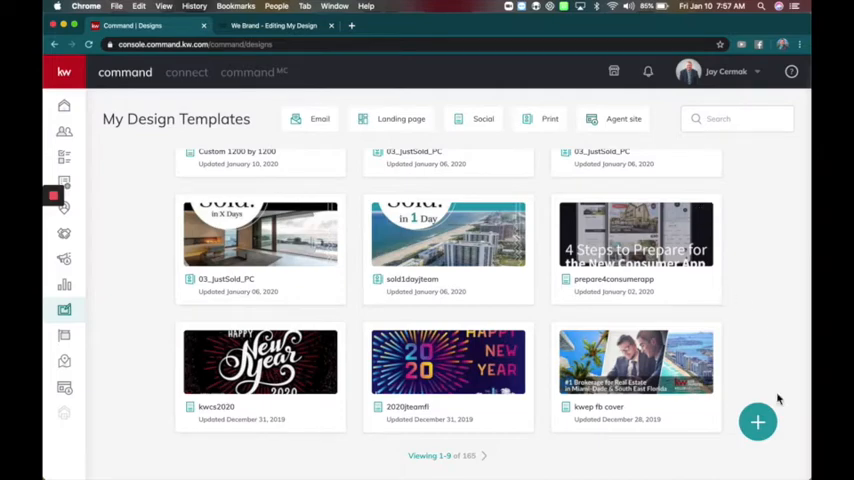
pyautogui.click(757, 421)
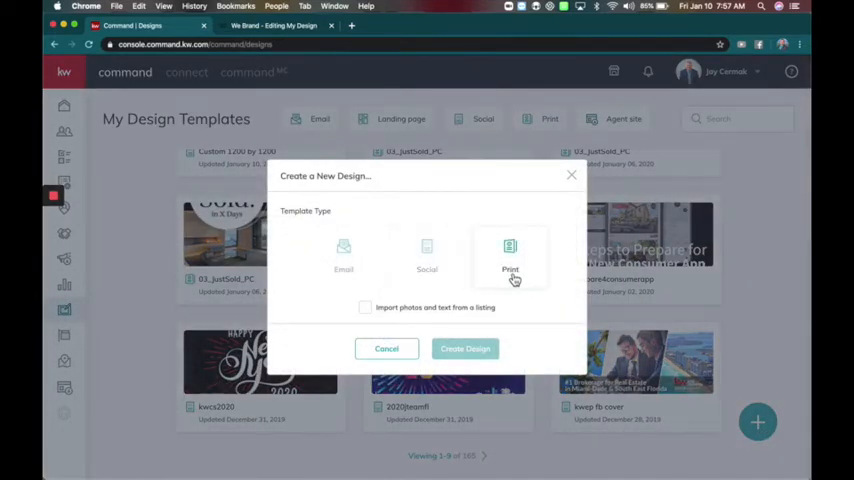
pyautogui.click(427, 255)
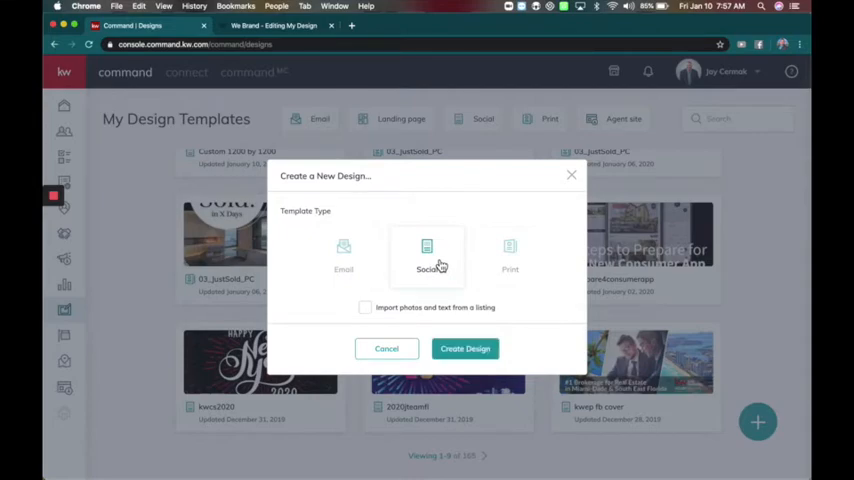
pyautogui.click(465, 348)
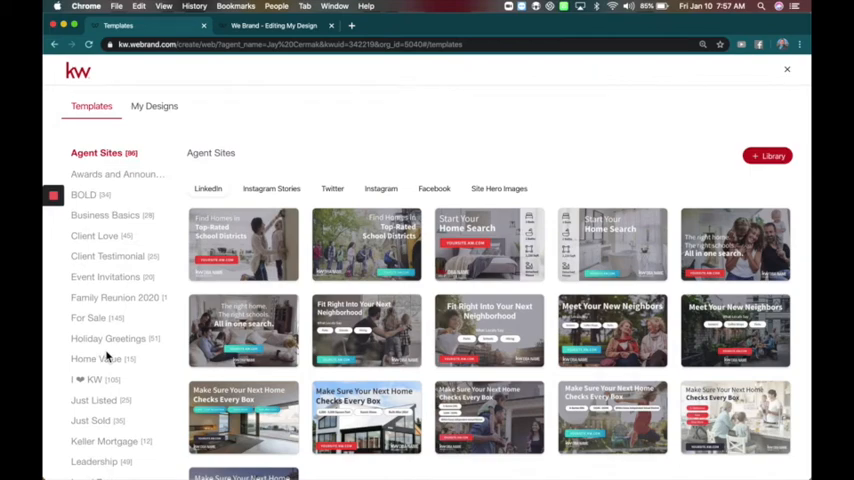
# - Go to My Designs and start a blank design to show the size format list
pyautogui.click(150, 106)
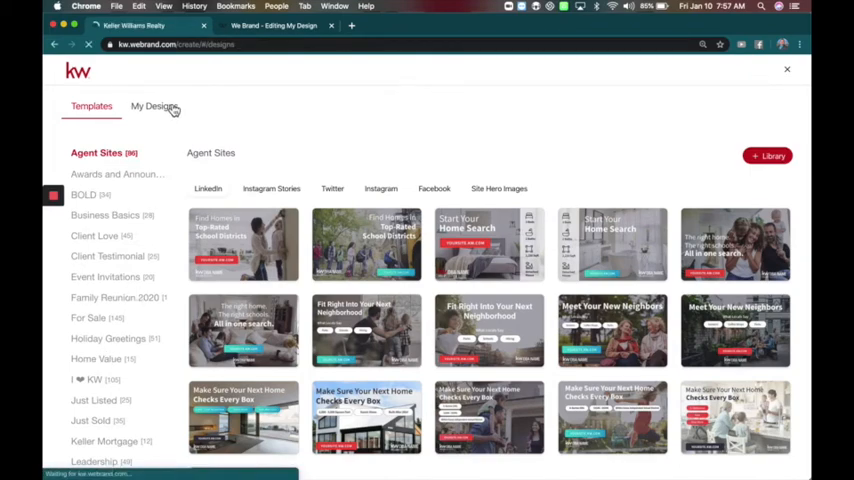
pyautogui.click(151, 106)
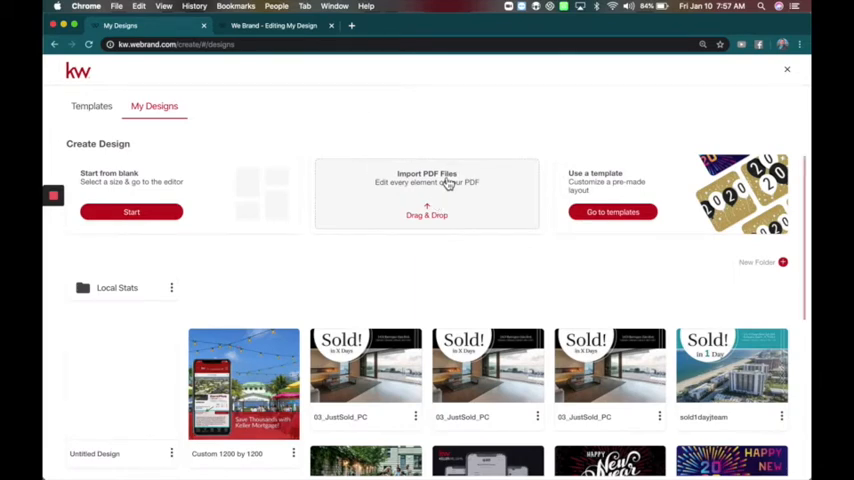
pyautogui.moveTo(435, 255)
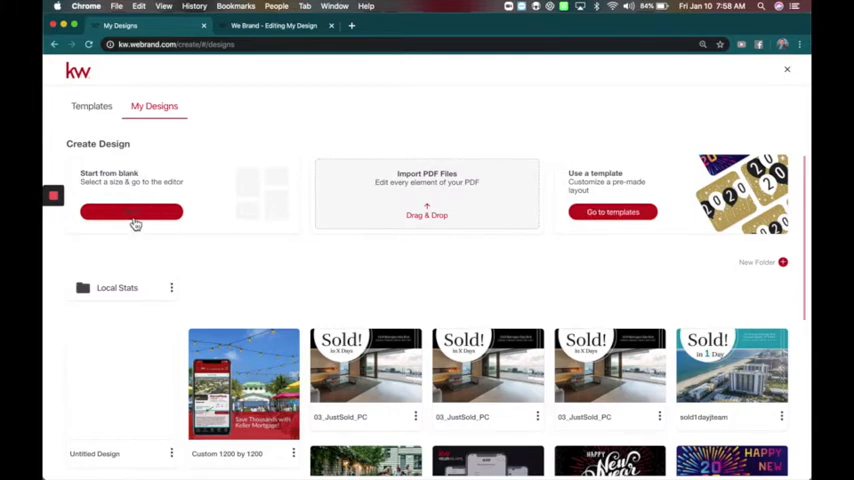
pyautogui.click(131, 213)
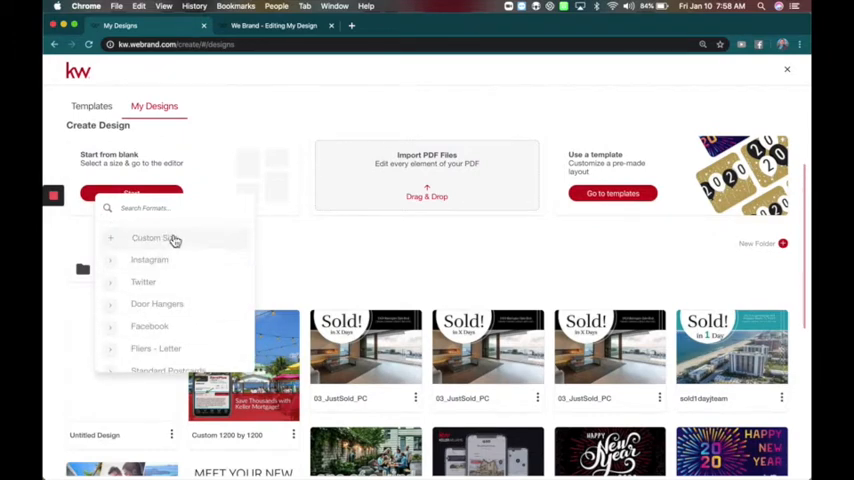
# - Create a custom 1200 by 1200 px blank design and switch to the Keller Mortgage design
pyautogui.click(152, 238)
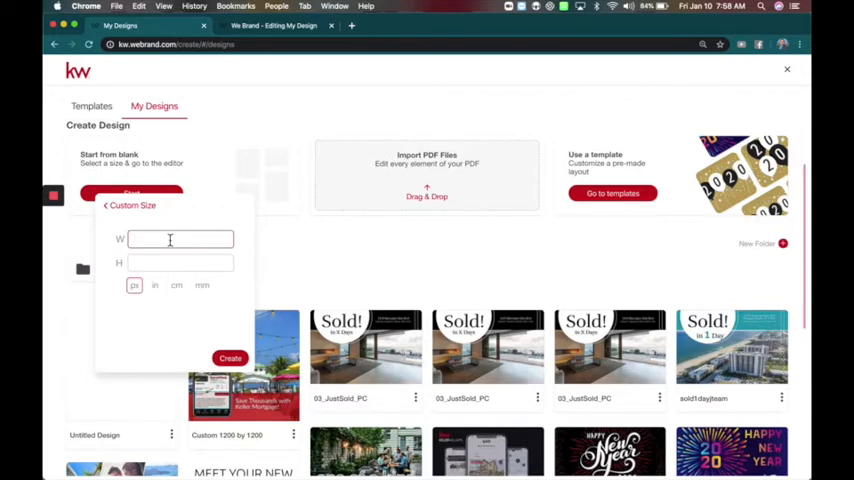
pyautogui.write('1200')
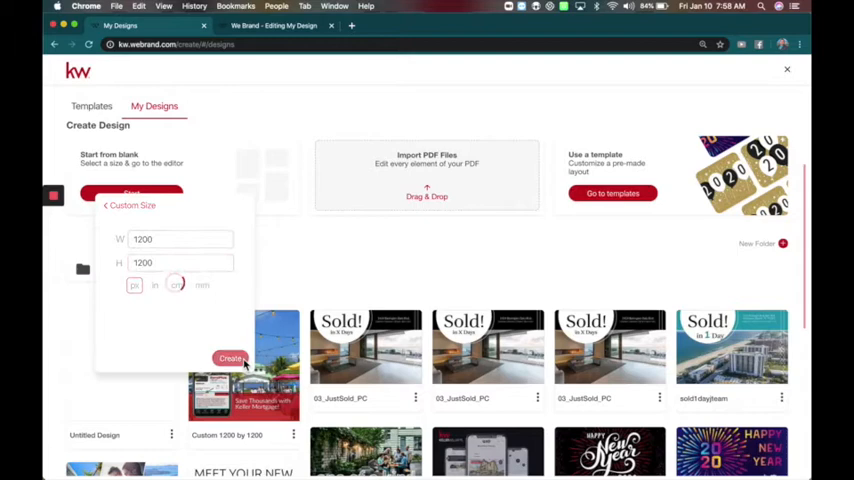
pyautogui.click(230, 358)
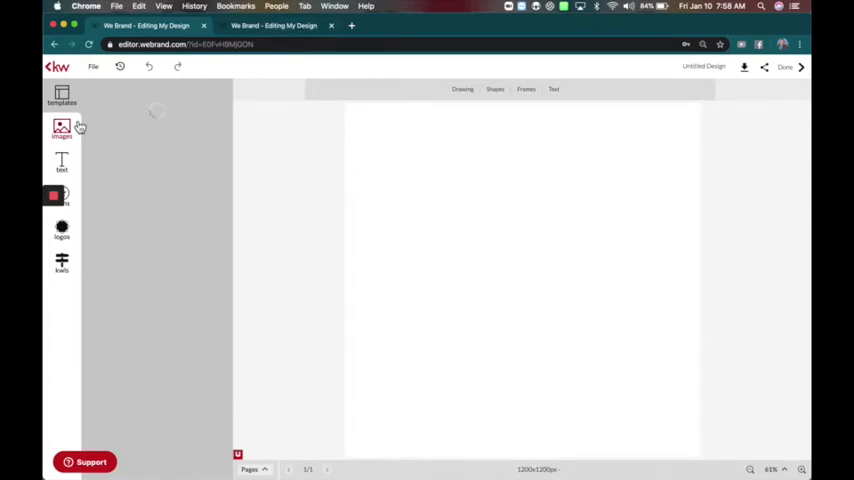
pyautogui.click(62, 130)
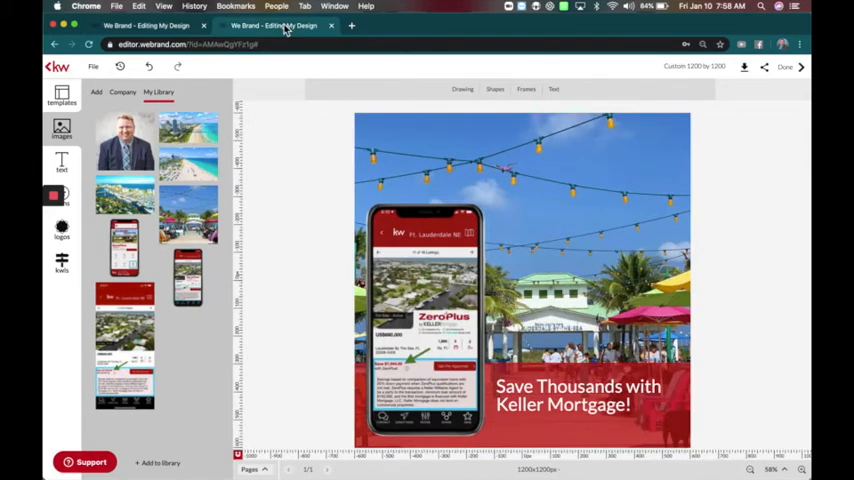
pyautogui.moveTo(280, 166)
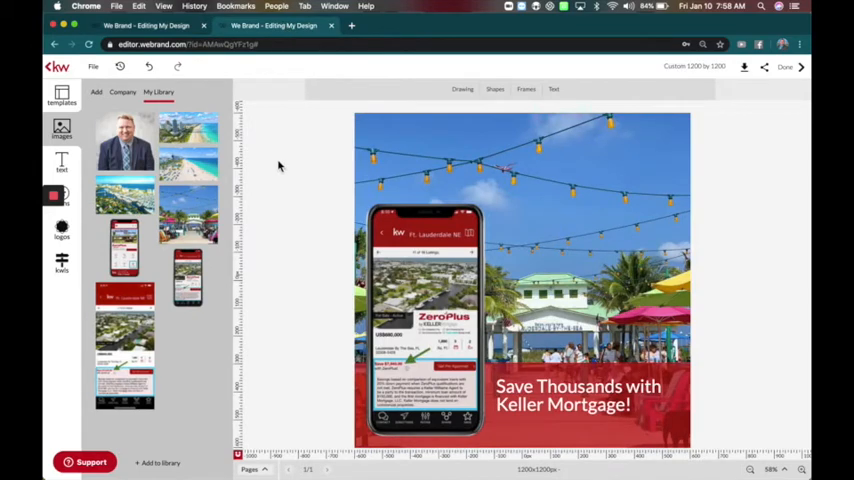
pyautogui.moveTo(188, 200)
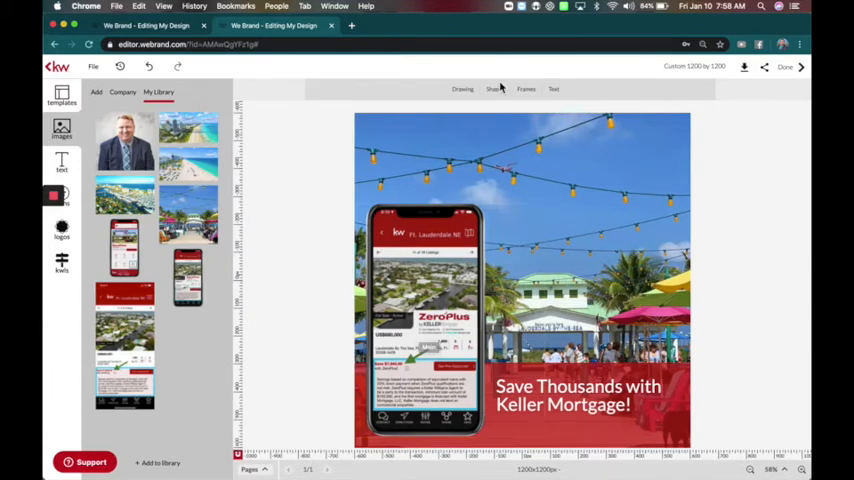
# - Put the 'Save Thousands with Keller Mortgage!' headline into text-editing mode
pyautogui.click(495, 89)
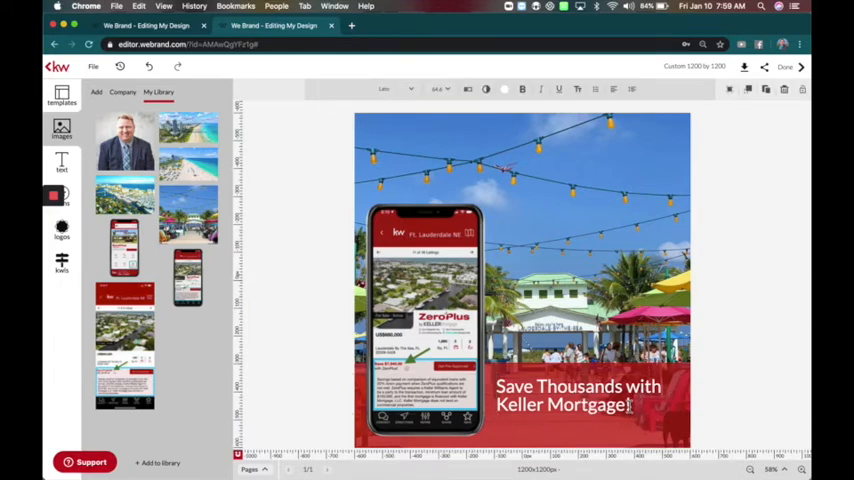
# - Add a third headline line reading 'Download our App Today!'
pyautogui.write('Download our App Today!')
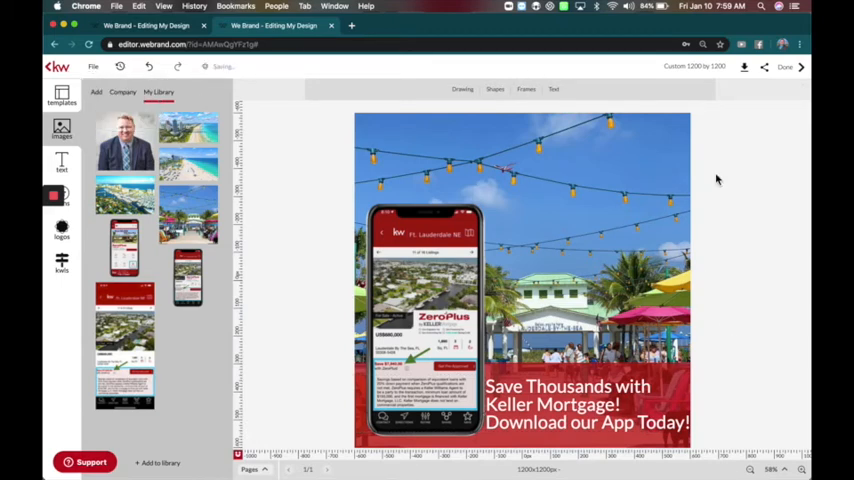
# - Download the Keller Mortgage graphic as a PNG file
pyautogui.click(725, 66)
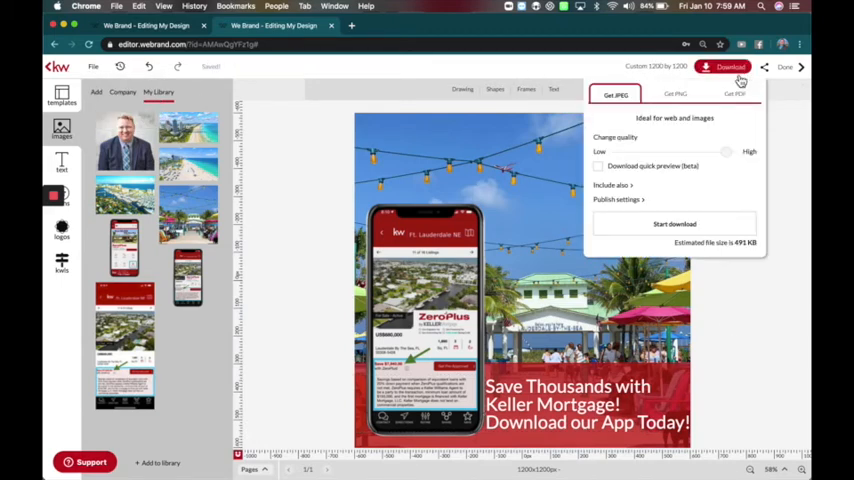
pyautogui.click(675, 94)
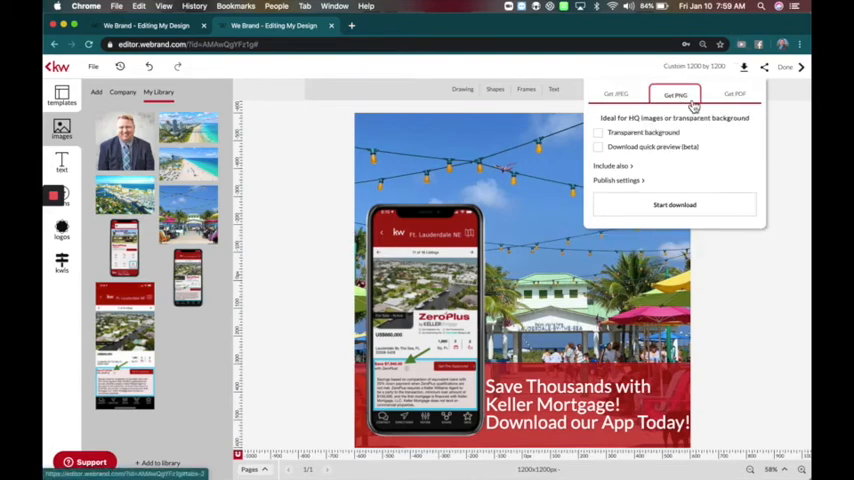
pyautogui.click(674, 205)
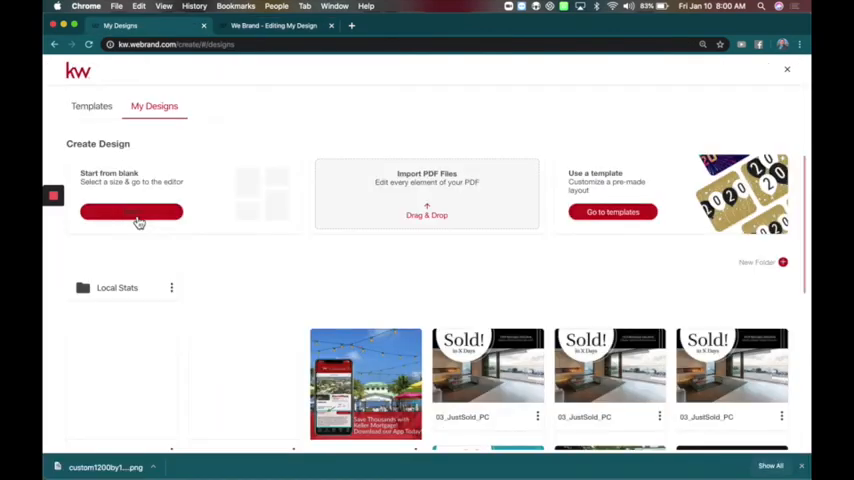
# - Start another blank design and choose Custom Size for its dimensions
pyautogui.click(131, 211)
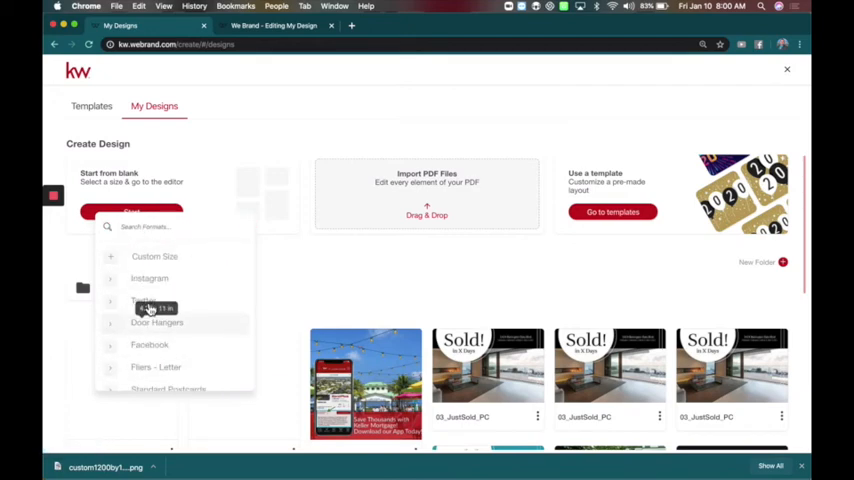
pyautogui.click(155, 256)
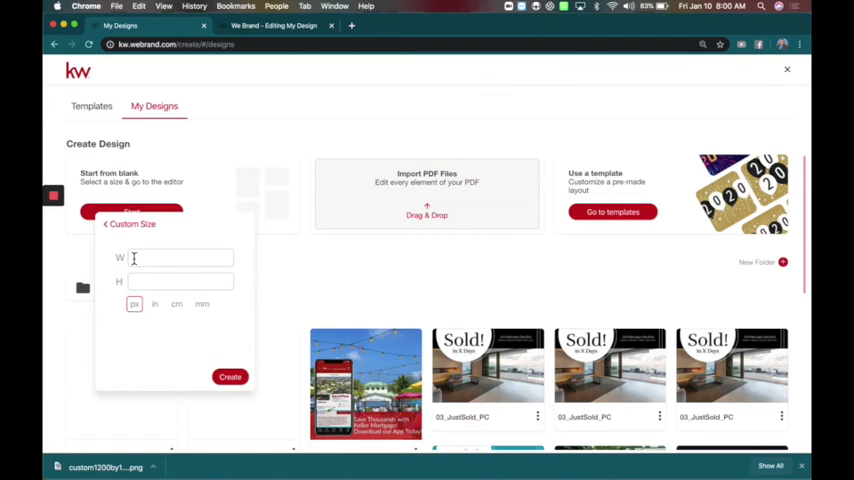